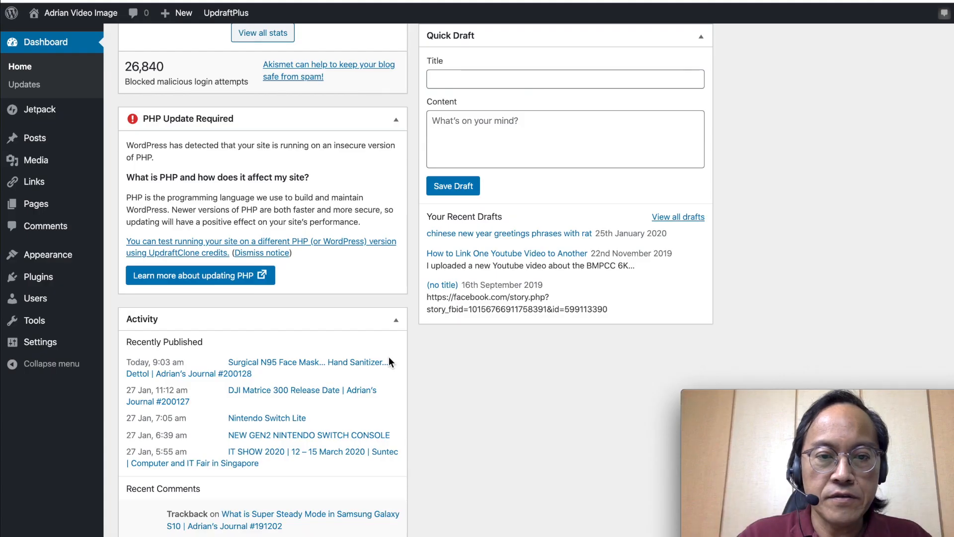
{"action": "mouse_move", "coordinate": [290, 234]}
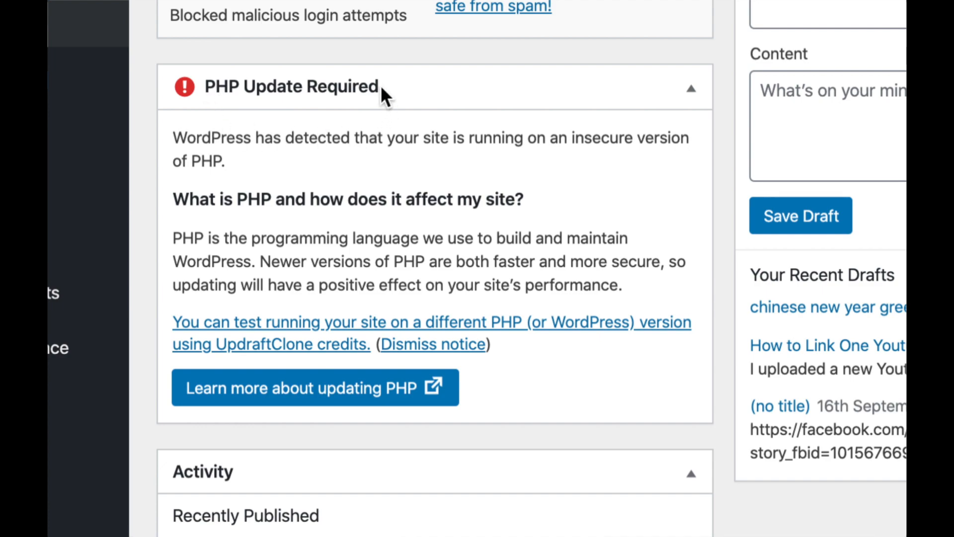
{"action": "mouse_move", "coordinate": [310, 94]}
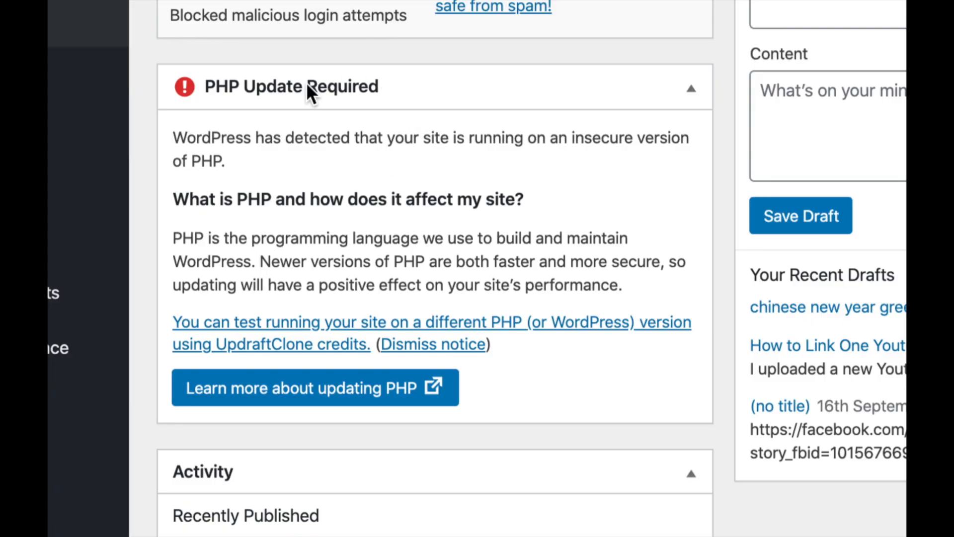
{"action": "mouse_move", "coordinate": [344, 197]}
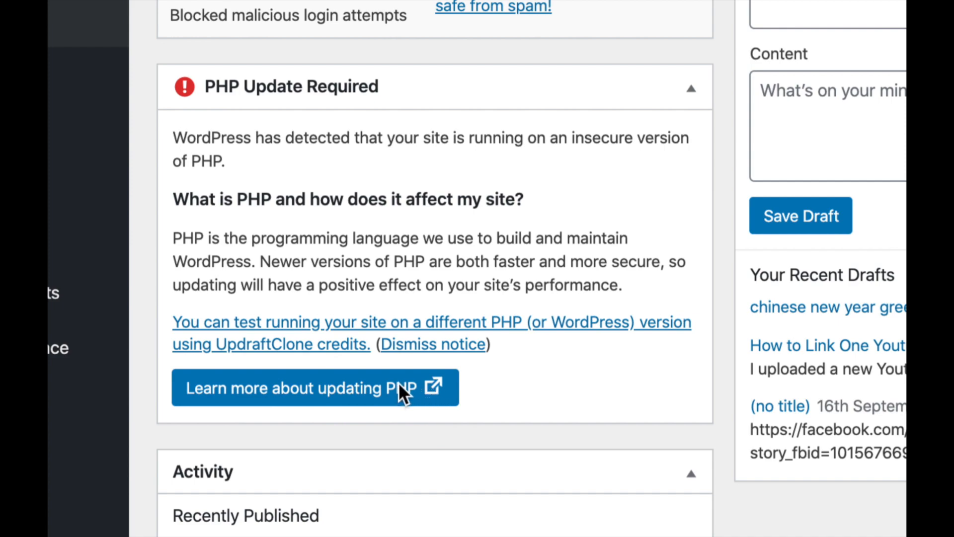
Read the WordPress.org PHP-update guide, highlighting its 'Your website will be faster' point.
{"action": "left_click", "coordinate": [316, 386]}
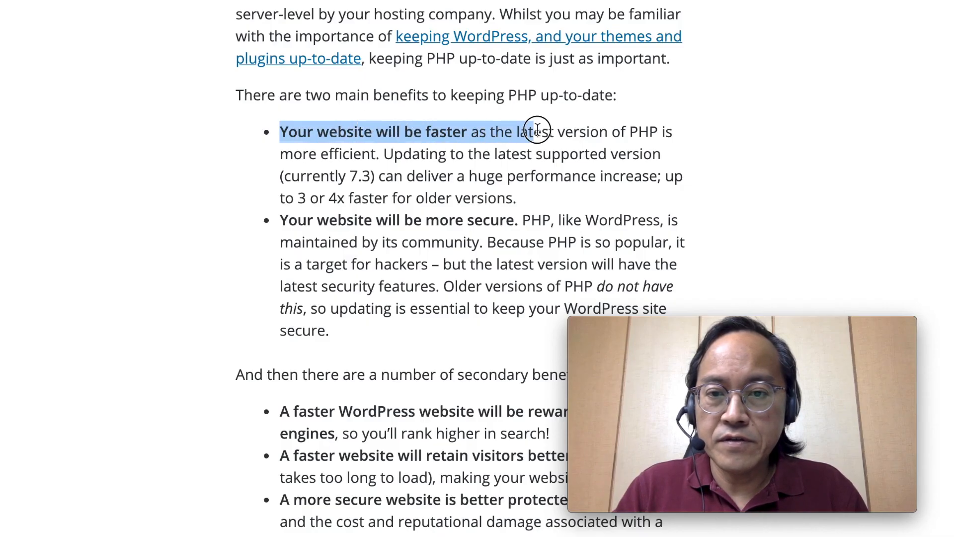
{"action": "left_click_drag", "start_coordinate": [538, 131], "coordinate": [400, 161]}
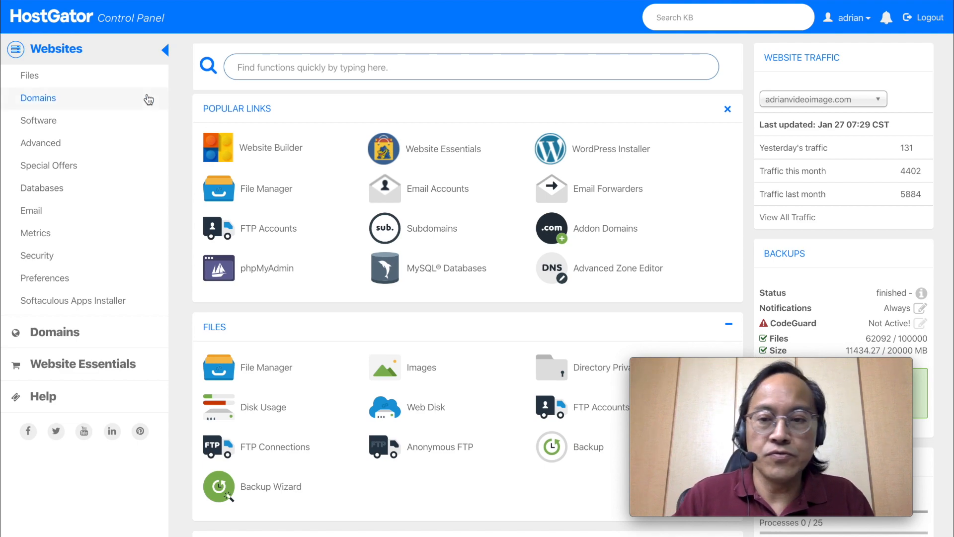
{"action": "mouse_move", "coordinate": [185, 336]}
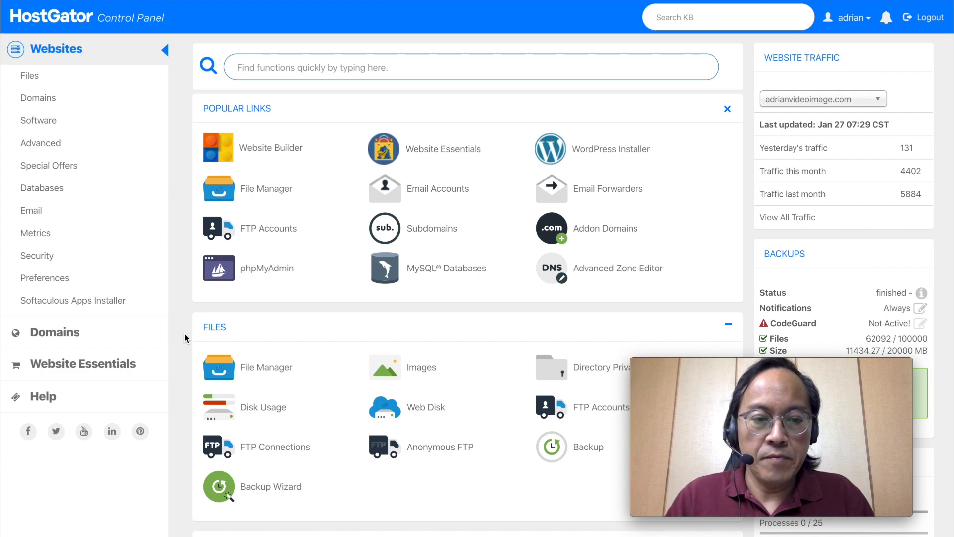
Scroll the cPanel home down to the Files group listing Backup and Backup Wizard.
{"action": "scroll", "scroll_direction": "down", "scroll_amount": 3}
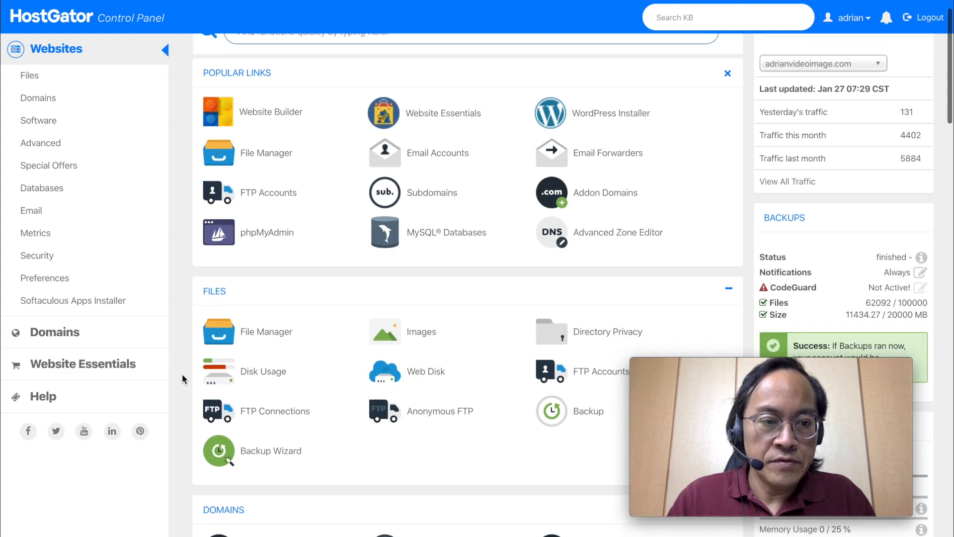
{"action": "scroll", "scroll_direction": "down", "scroll_amount": 3}
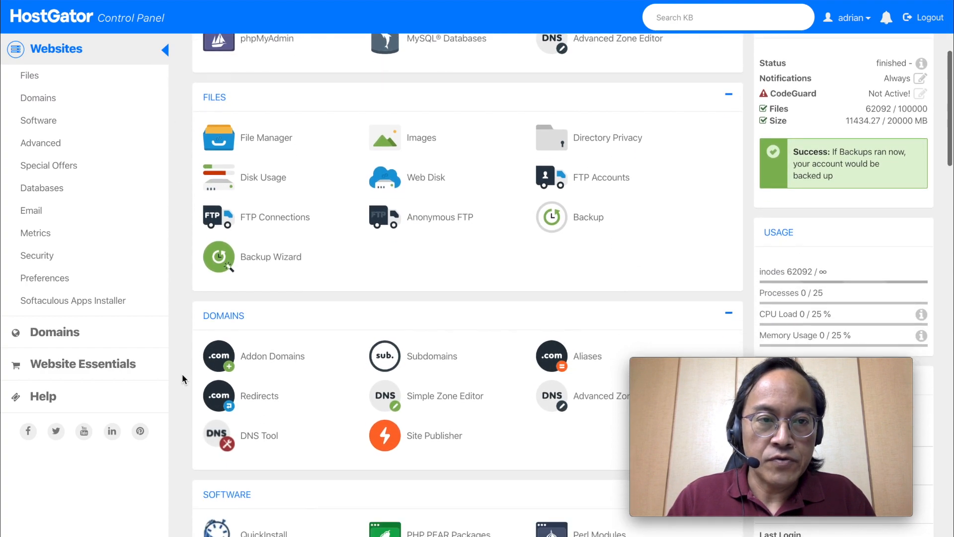
{"action": "scroll", "scroll_direction": "down", "scroll_amount": 3}
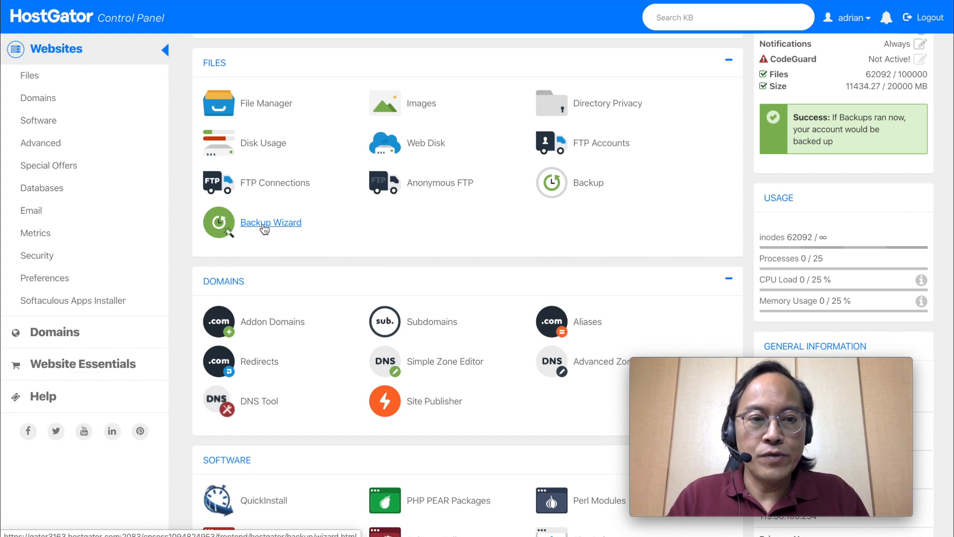
Generate a Full Backup of the account to the Home Directory via Backup Wizard.
{"action": "left_click", "coordinate": [270, 223]}
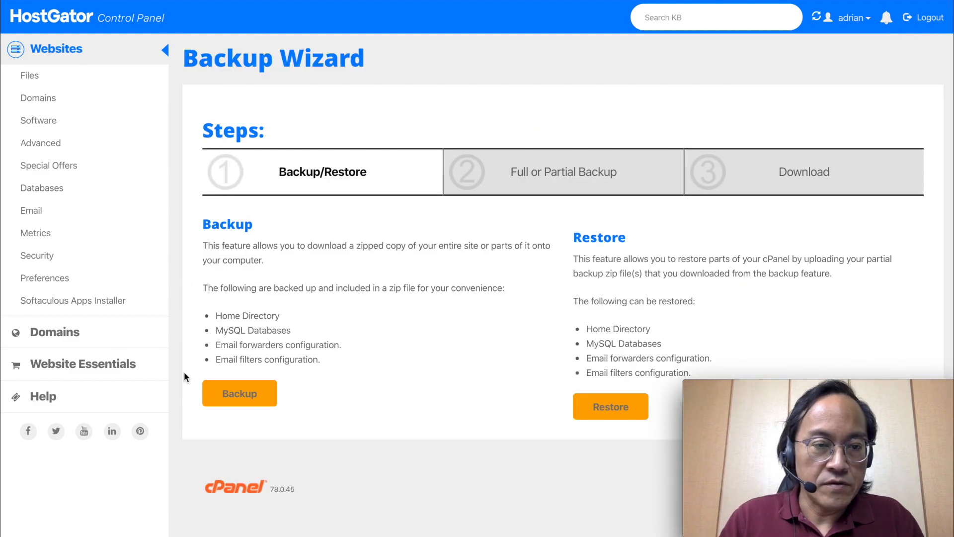
{"action": "mouse_move", "coordinate": [354, 400]}
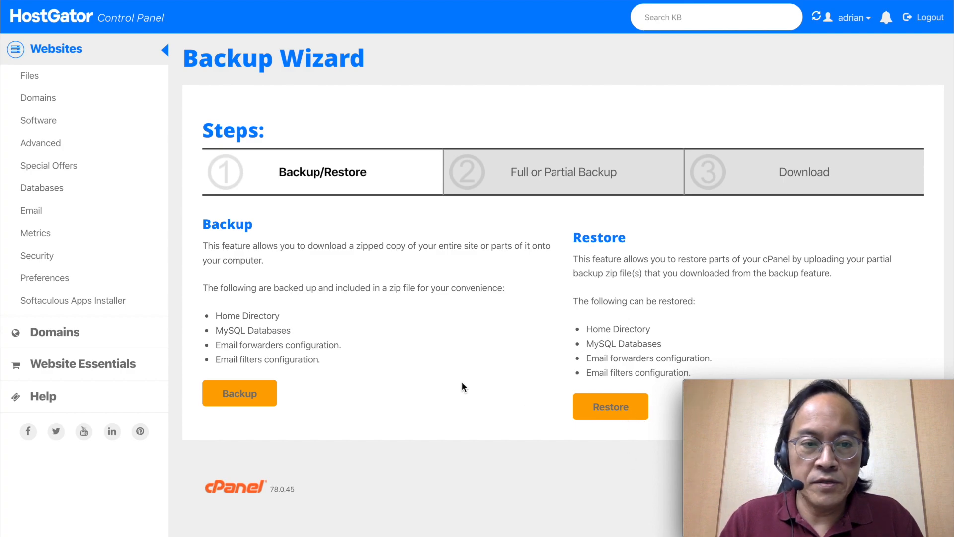
{"action": "left_click", "coordinate": [239, 392]}
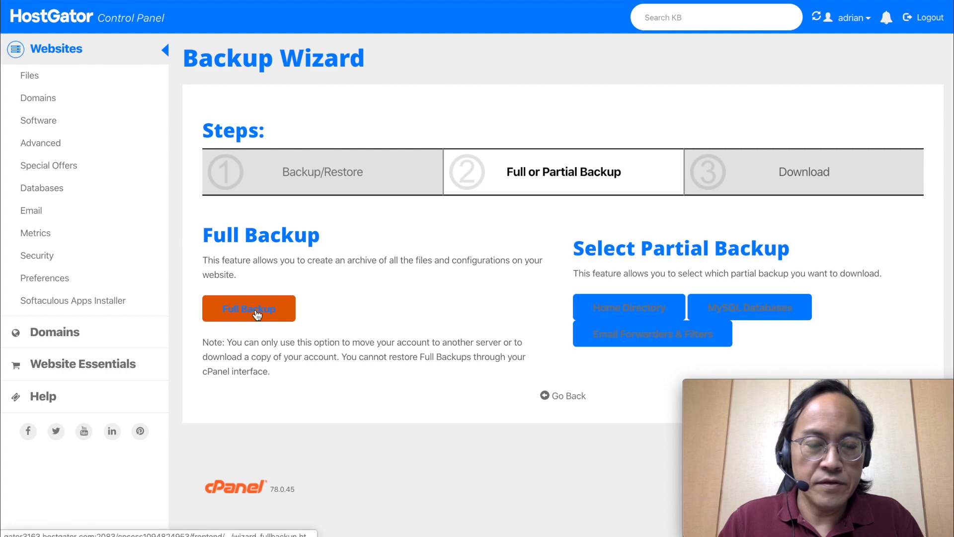
{"action": "left_click", "coordinate": [248, 308]}
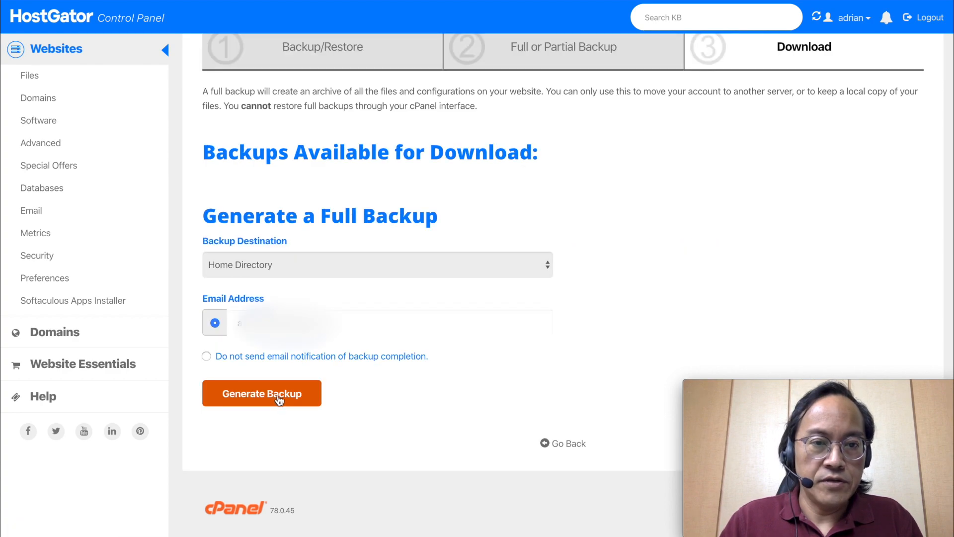
{"action": "left_click", "coordinate": [262, 394]}
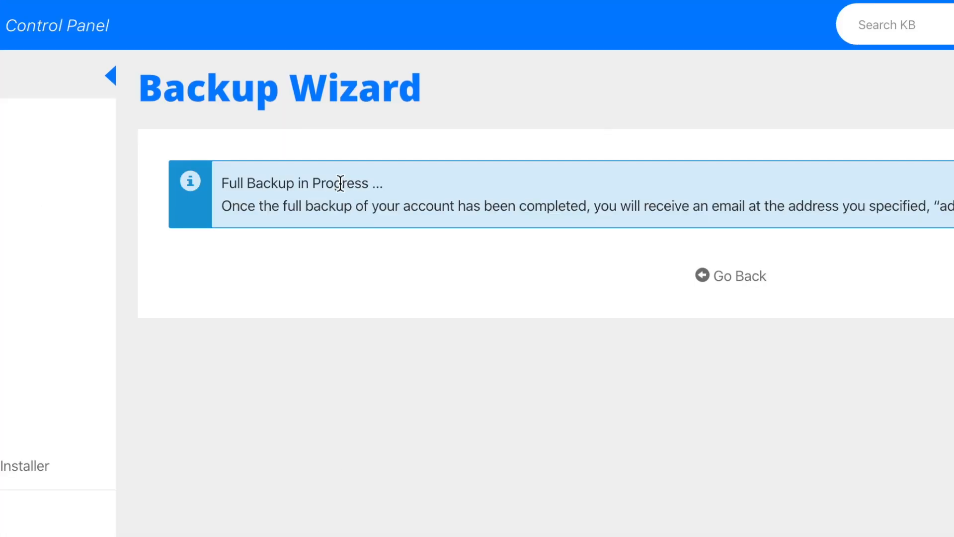
{"action": "mouse_move", "coordinate": [417, 268]}
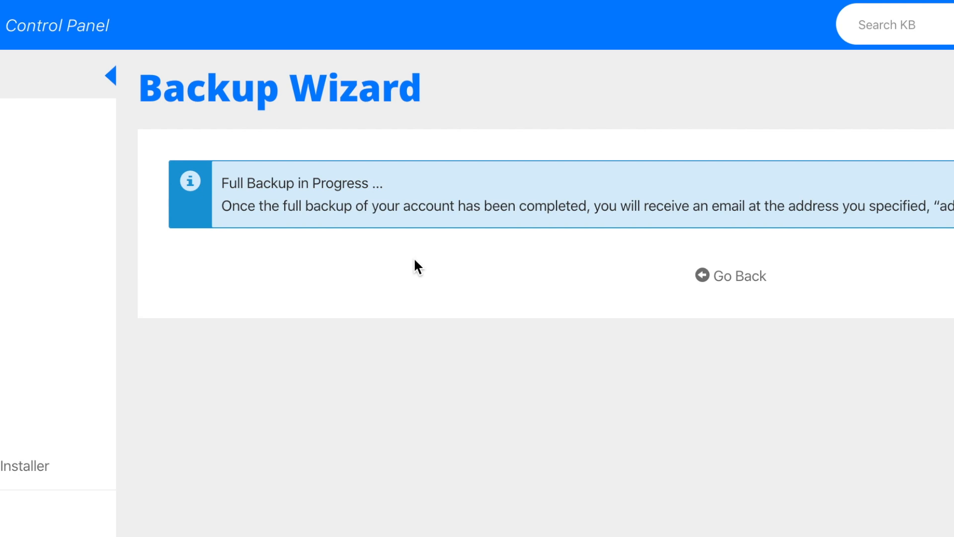
Return from the backup-in-progress notice to the cPanel home page.
{"action": "left_click", "coordinate": [731, 276]}
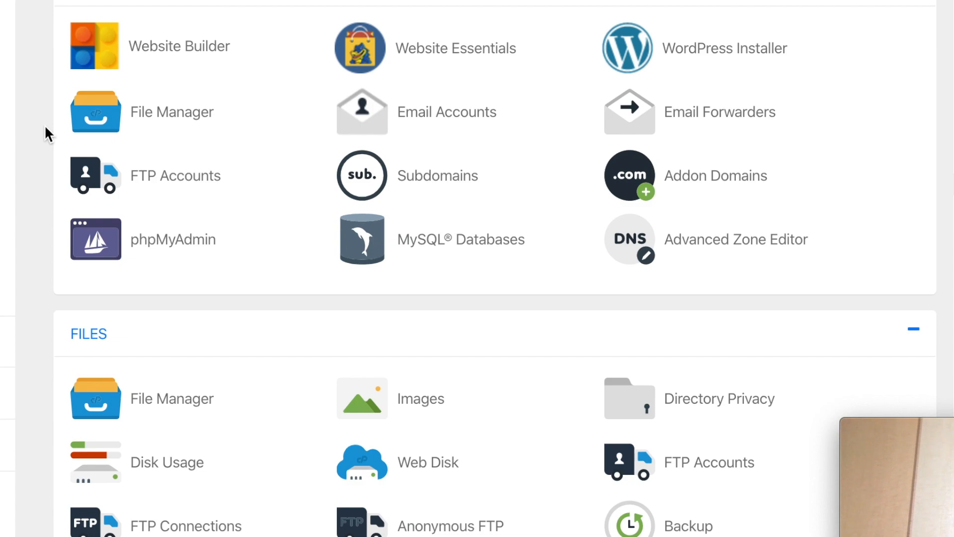
Reach the Software section and enter PHP Selector, showing the 5.4 default.
{"action": "scroll", "scroll_direction": "down", "scroll_amount": 3}
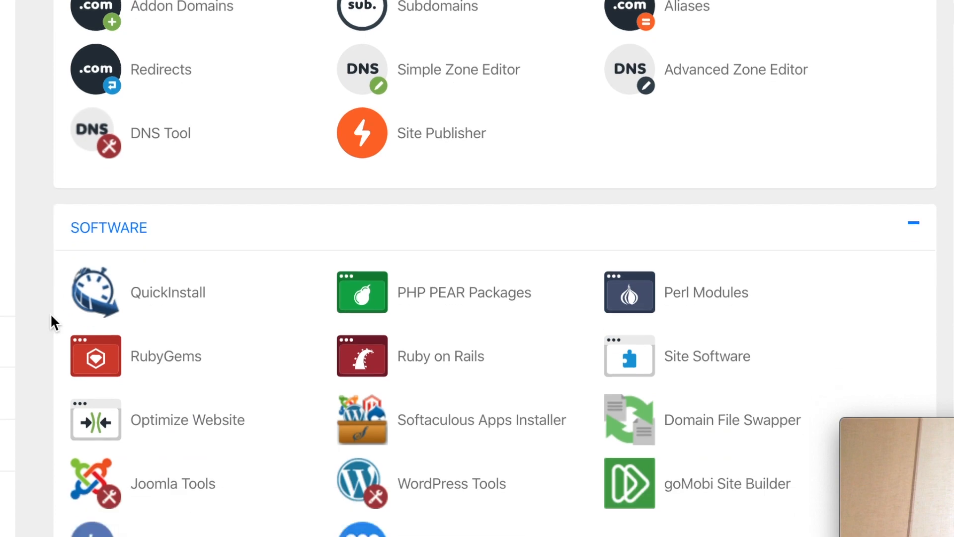
{"action": "scroll", "scroll_direction": "down", "scroll_amount": 3}
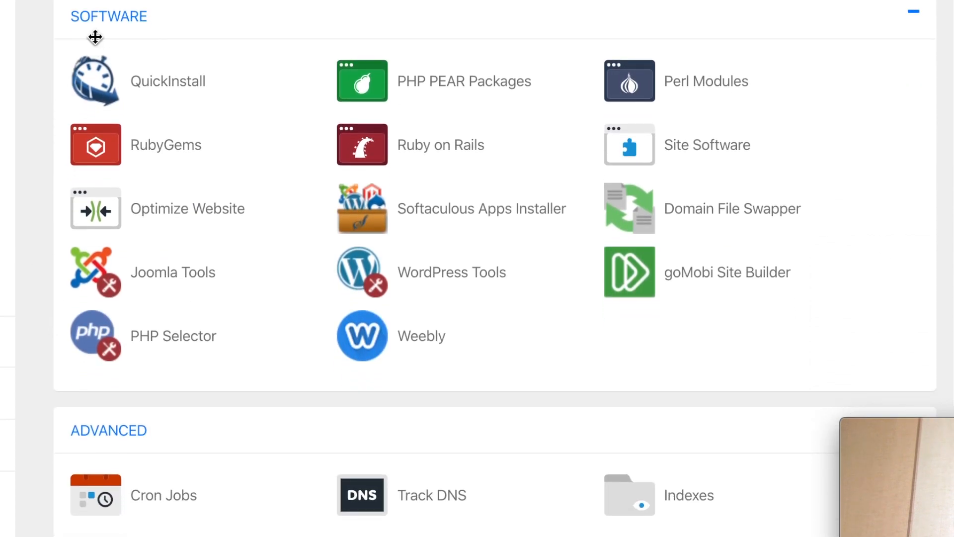
{"action": "mouse_move", "coordinate": [661, 102]}
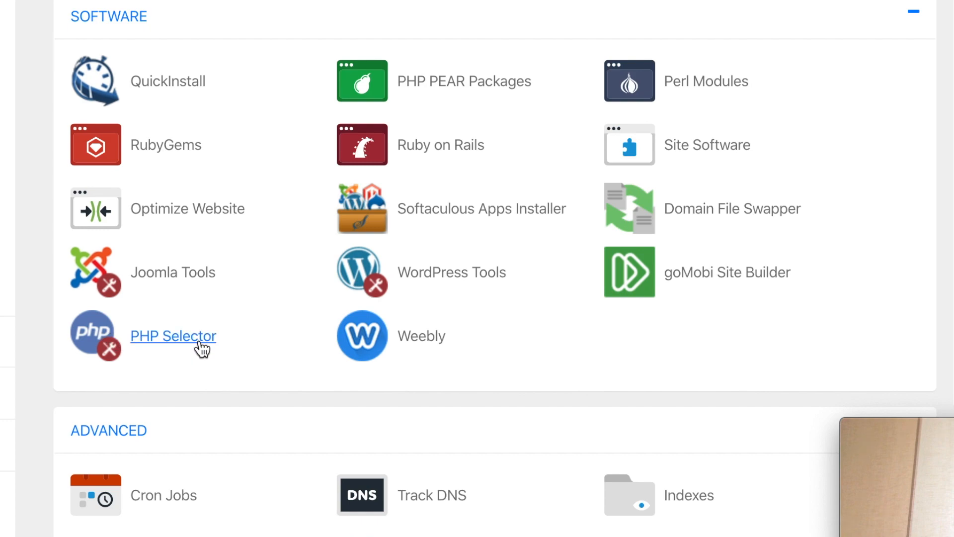
{"action": "left_click", "coordinate": [173, 336]}
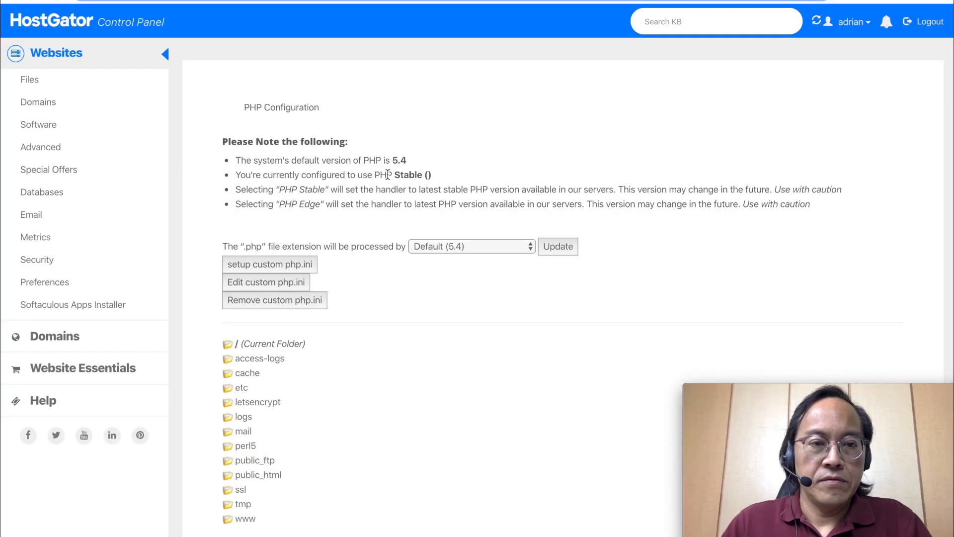
{"action": "mouse_move", "coordinate": [301, 161]}
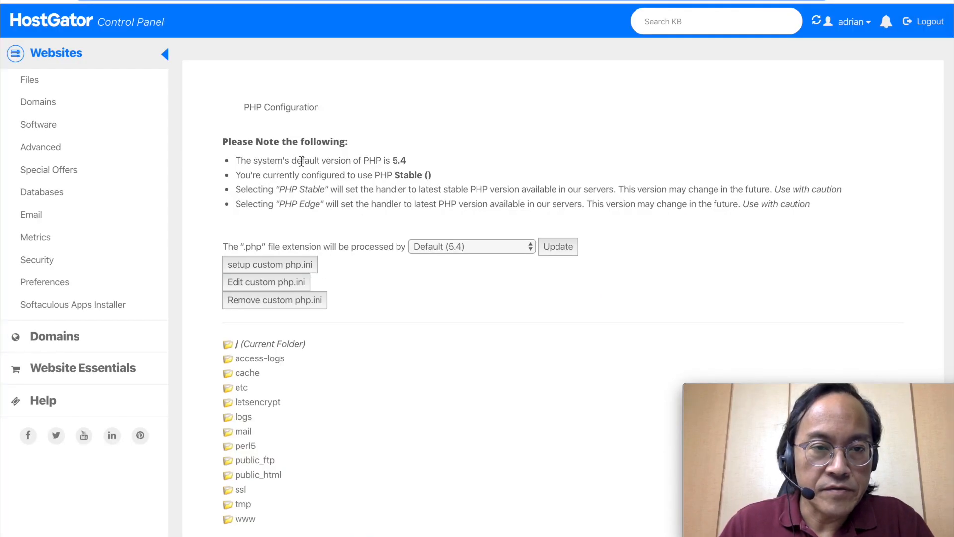
{"action": "mouse_move", "coordinate": [409, 165]}
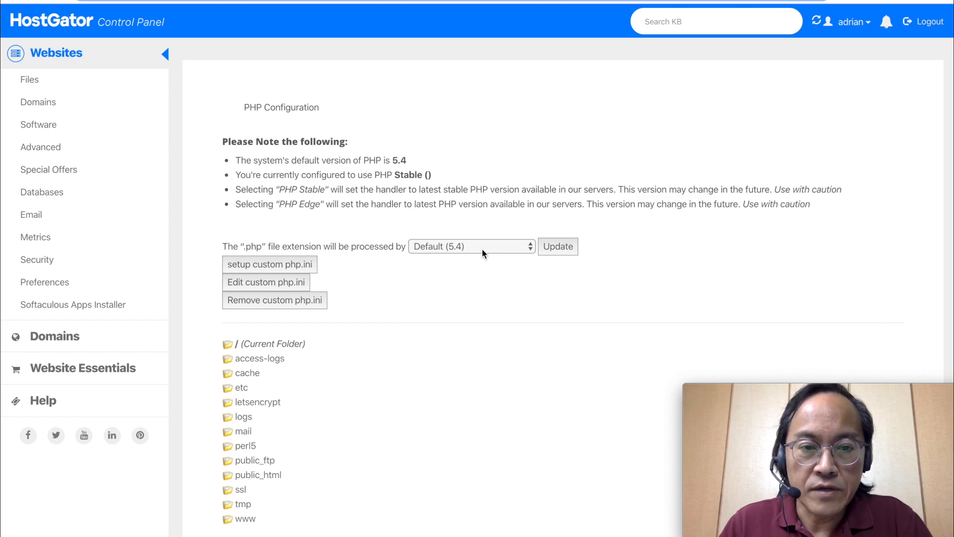
List the .php handler choices: Default (5.4), PHP 7.0 and PHP 7.1.
{"action": "left_click", "coordinate": [471, 246]}
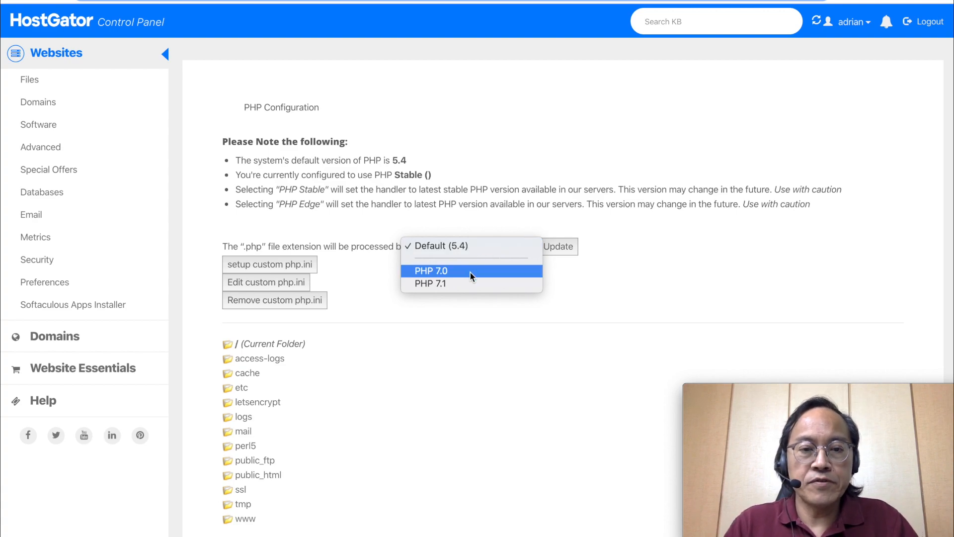
{"action": "mouse_move", "coordinate": [467, 292]}
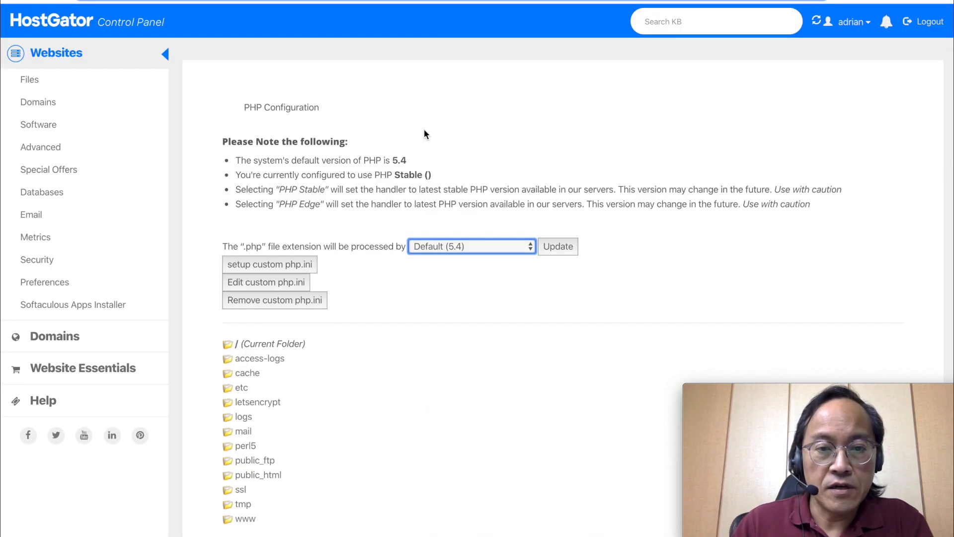
{"action": "left_click", "coordinate": [471, 246]}
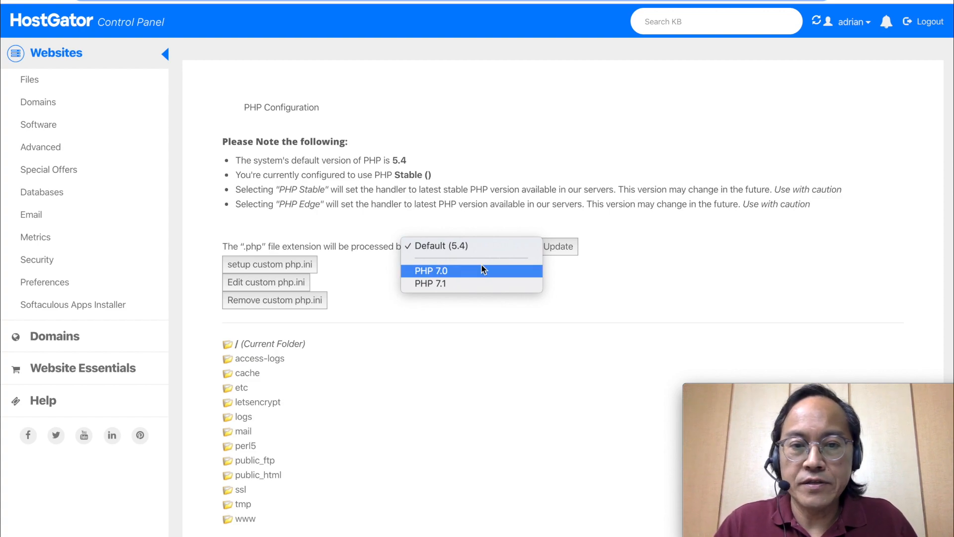
{"action": "mouse_move", "coordinate": [460, 290]}
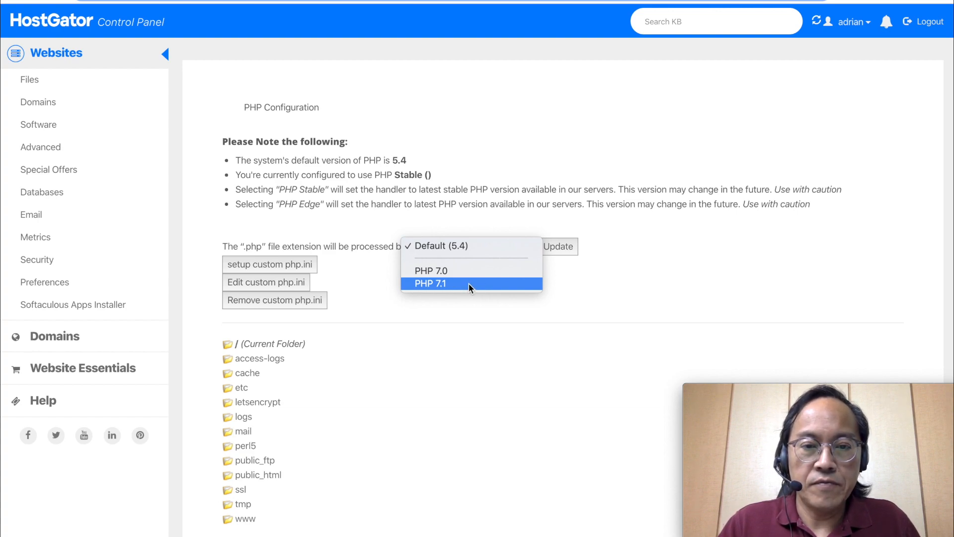
Set .php files to be processed by PHP 7.1 and update the selector.
{"action": "left_click", "coordinate": [430, 283]}
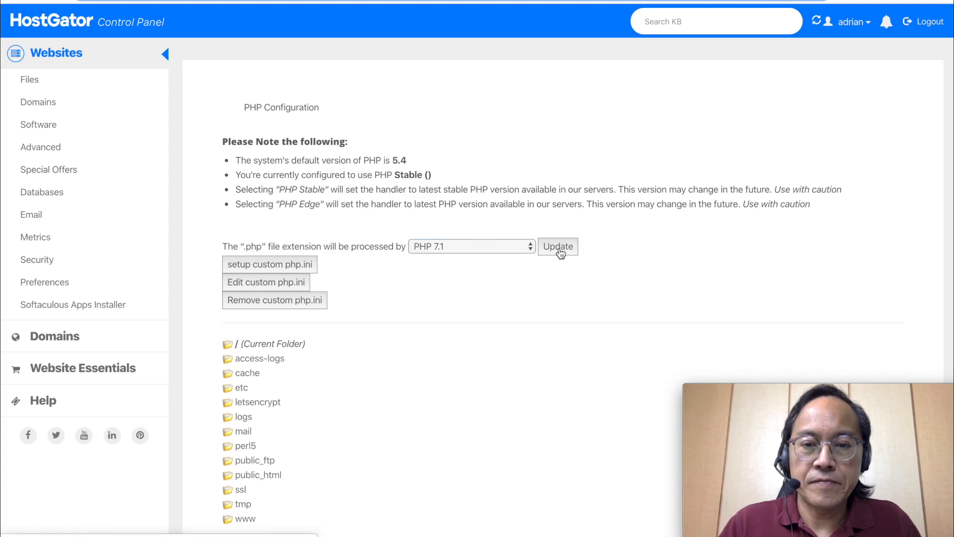
{"action": "left_click", "coordinate": [557, 247]}
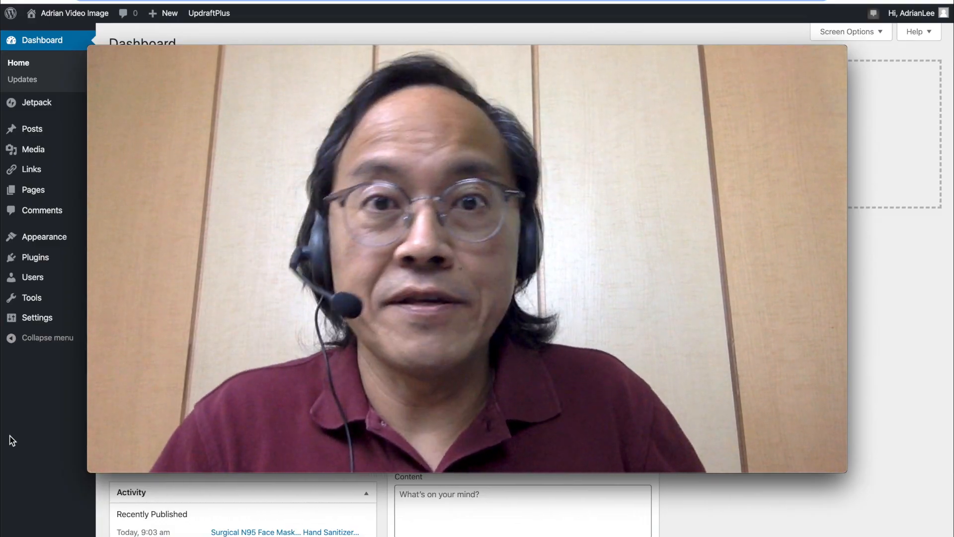
{"action": "mouse_move", "coordinate": [34, 444]}
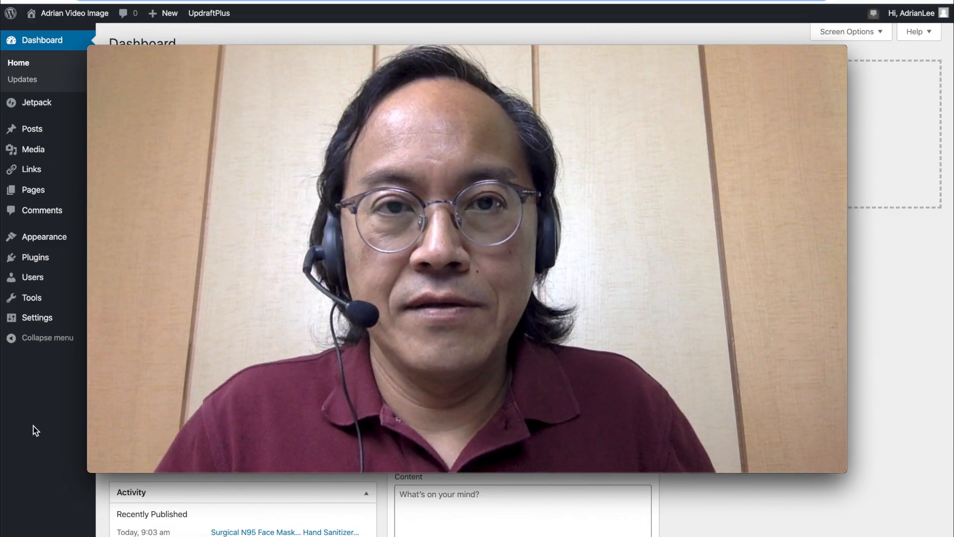